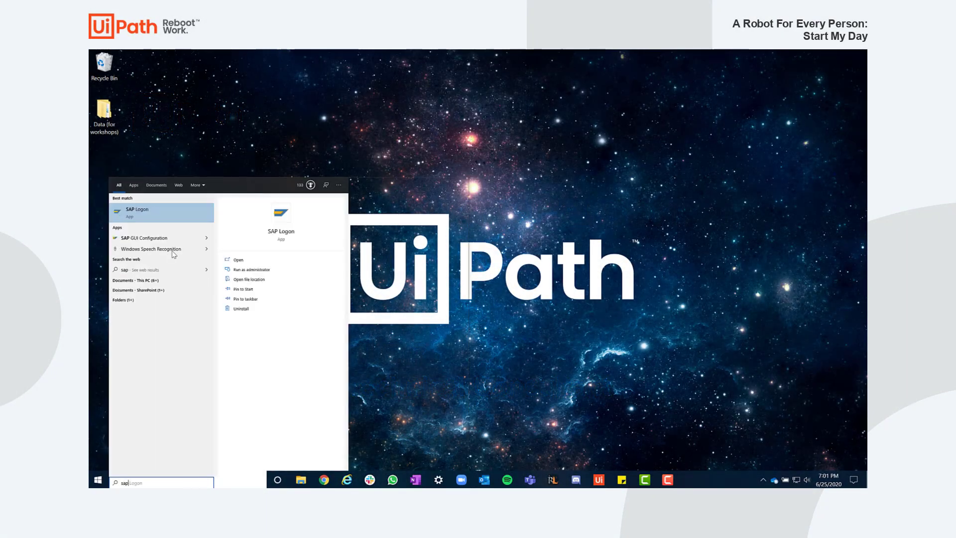
Log on to SAP as S4H_SD, sign in to ACME, then launch UiBank and submit its credentials.
left_click(137, 212)
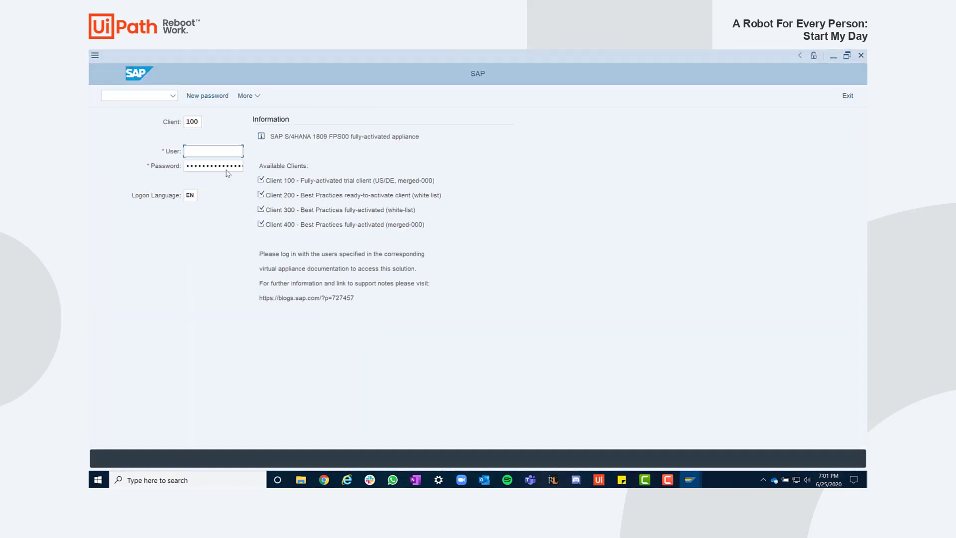
type("S4H_SD")
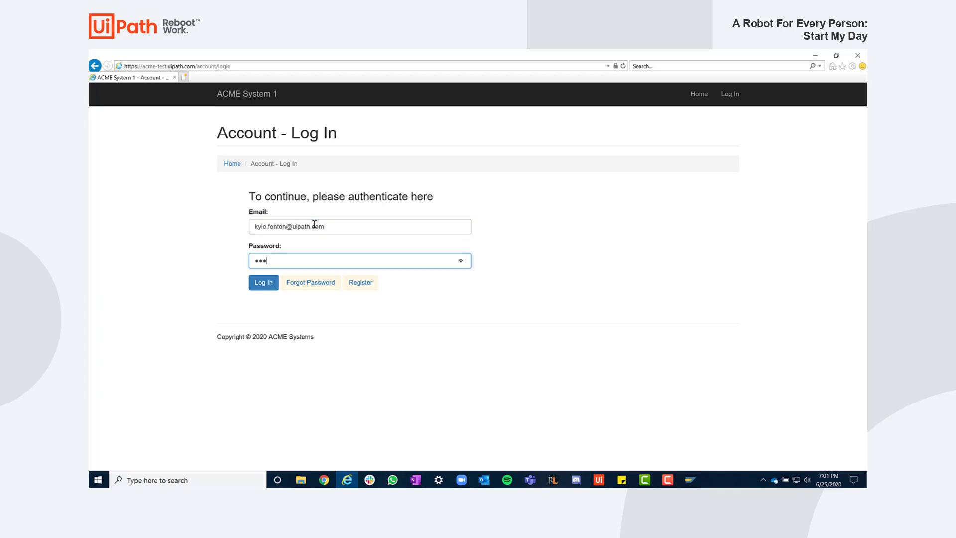
left_click(263, 283)
type("uibank")
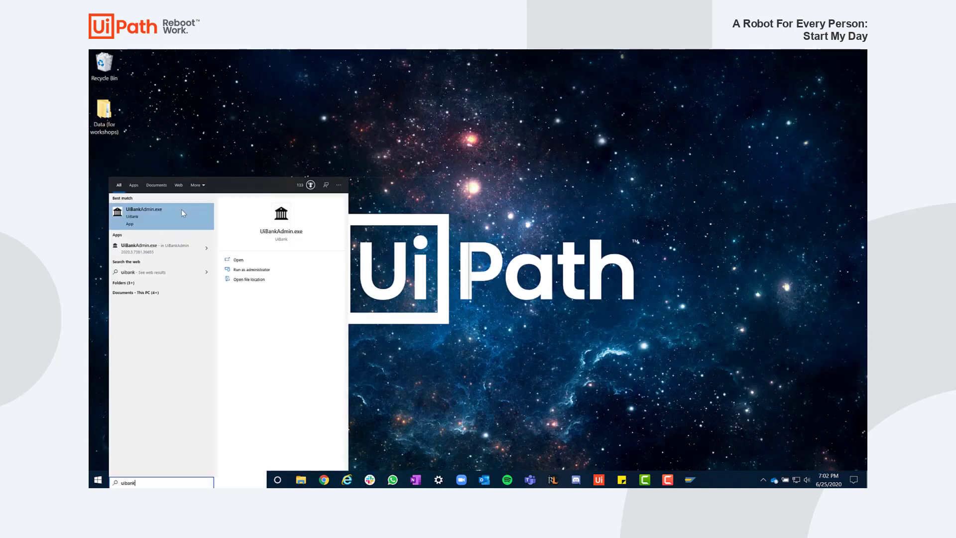
left_click(144, 212)
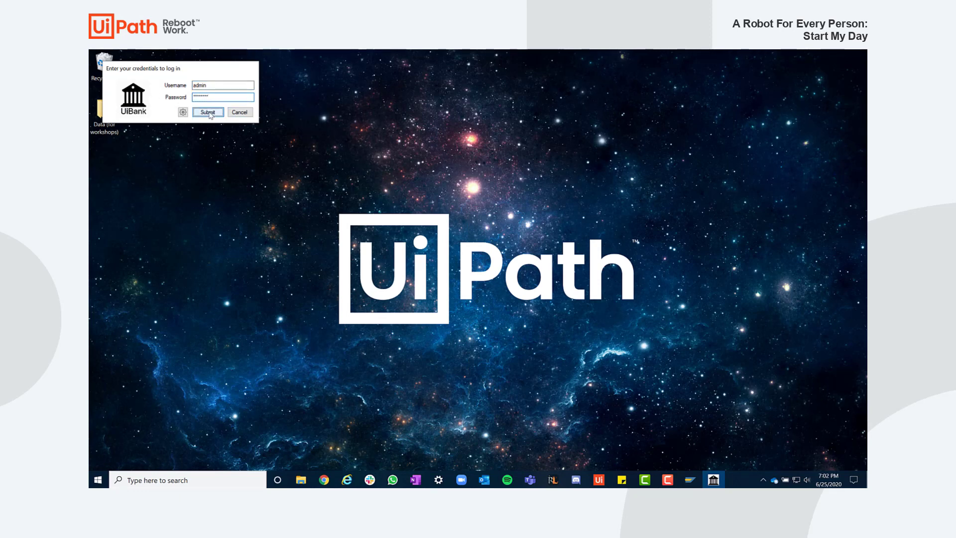
left_click(208, 112)
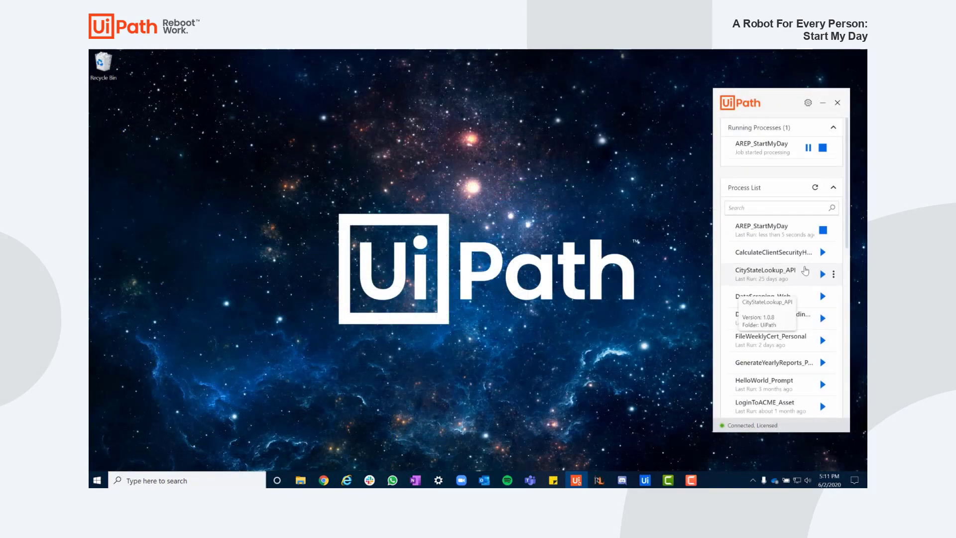
Run AREP_StartMyDay in Open mode from the Start My Day prompt.
left_click(823, 274)
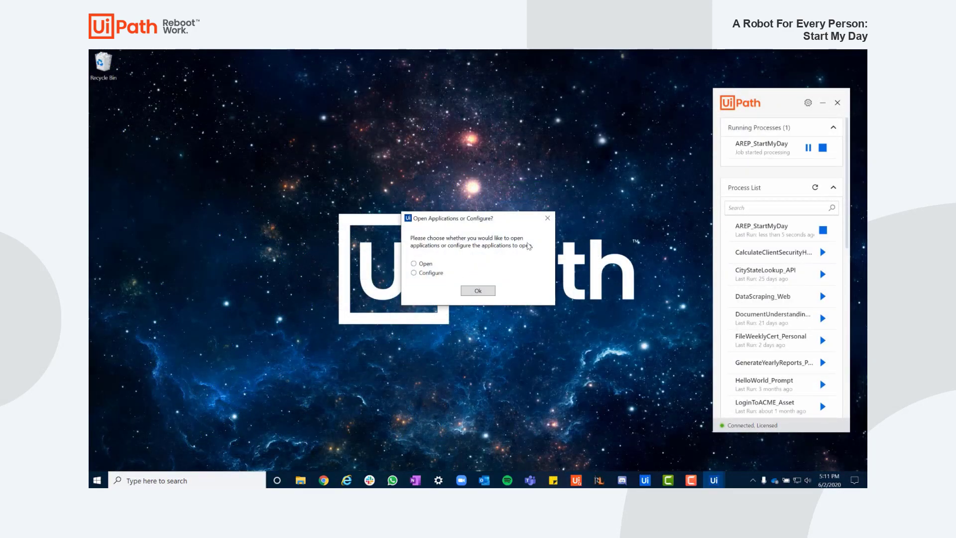
left_click(413, 263)
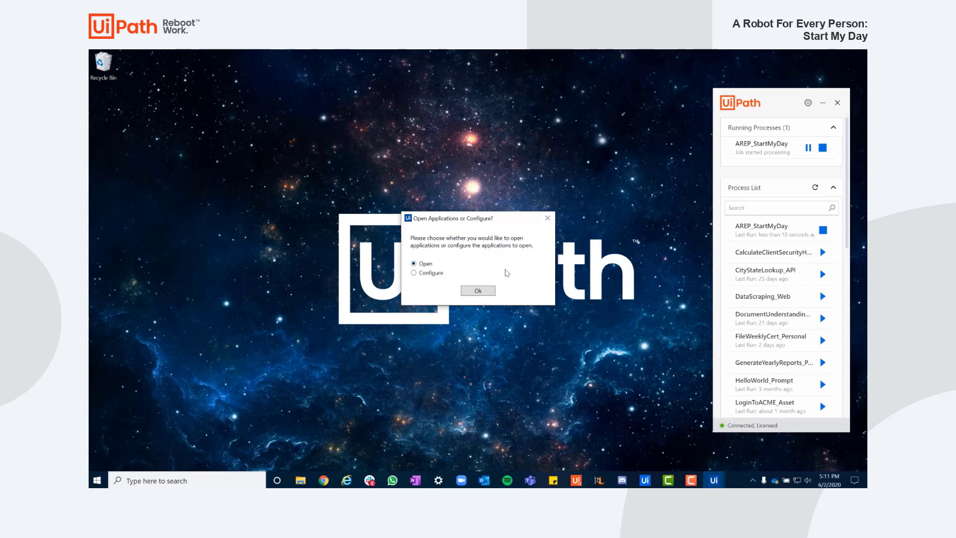
left_click(477, 290)
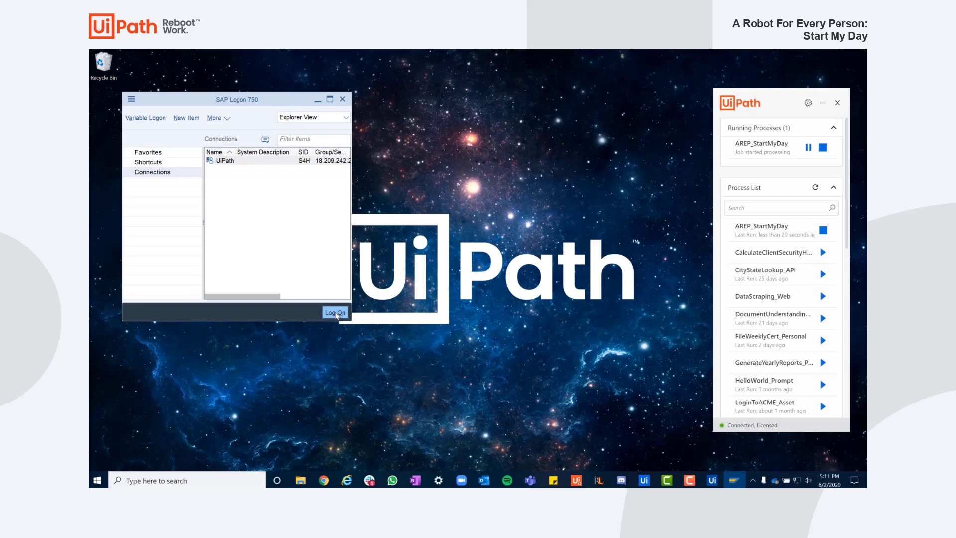
Let the robot submit the SAP, ACME and UiBank logins it has filled in.
left_click(334, 312)
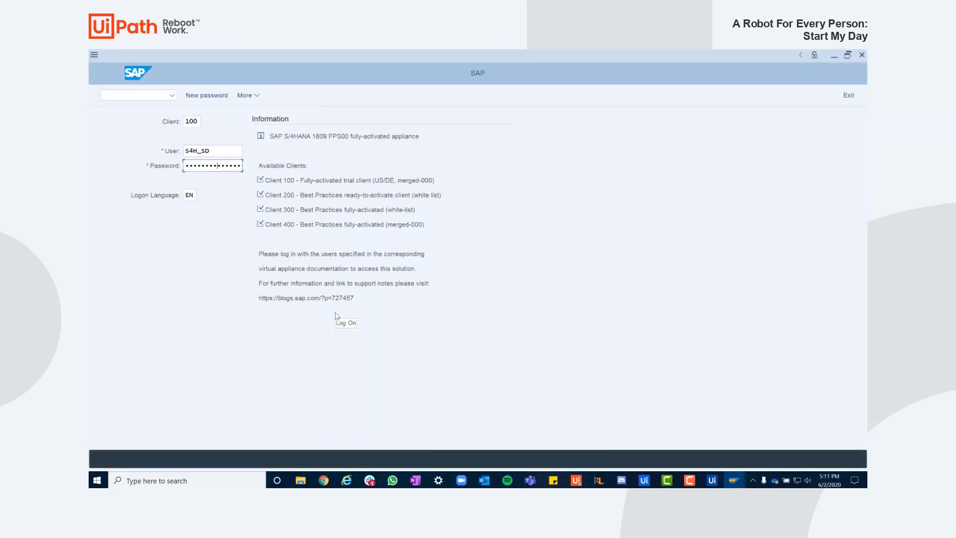
left_click(344, 323)
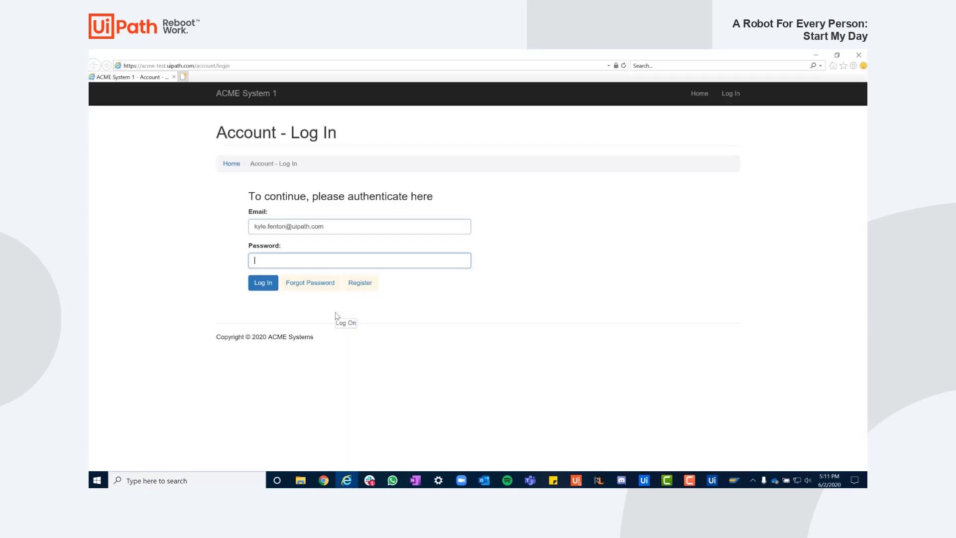
left_click(262, 283)
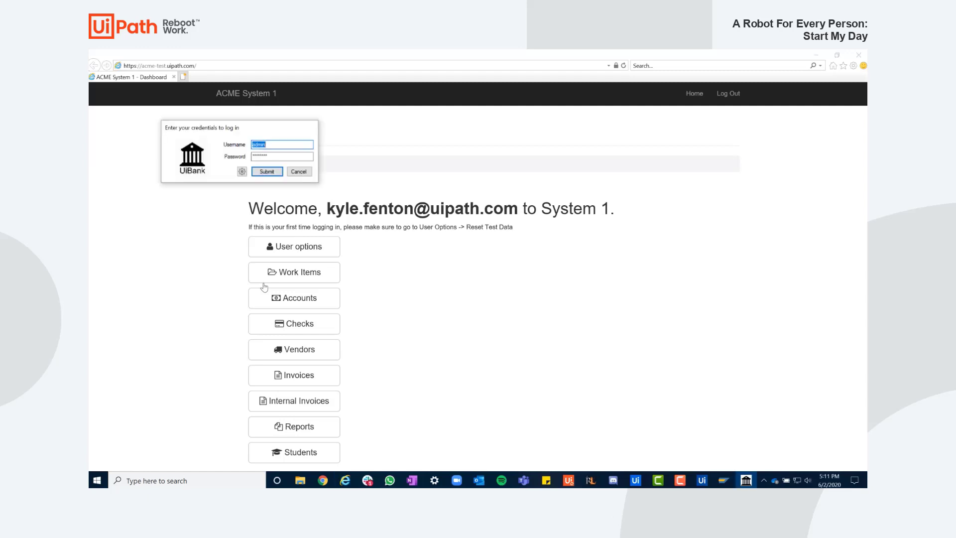
left_click(266, 171)
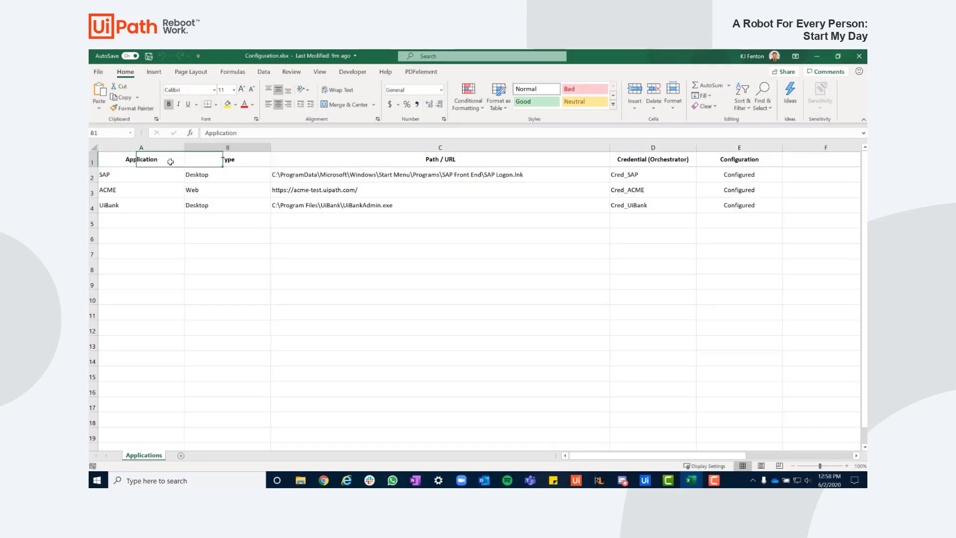
Review the Credential (Orchestrator) column in Configuration.xlsx and close the workbook.
left_click(652, 160)
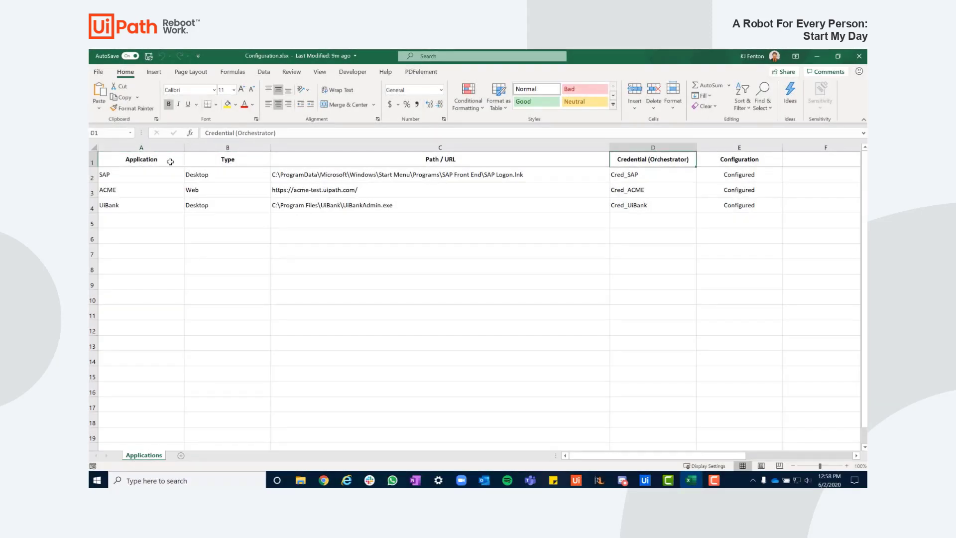
mouse_move(676, 186)
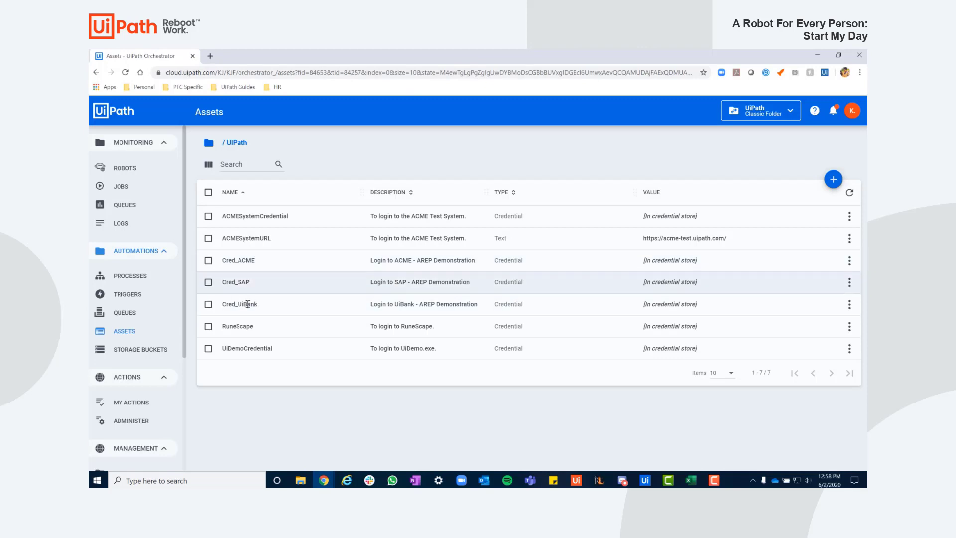
mouse_move(296, 266)
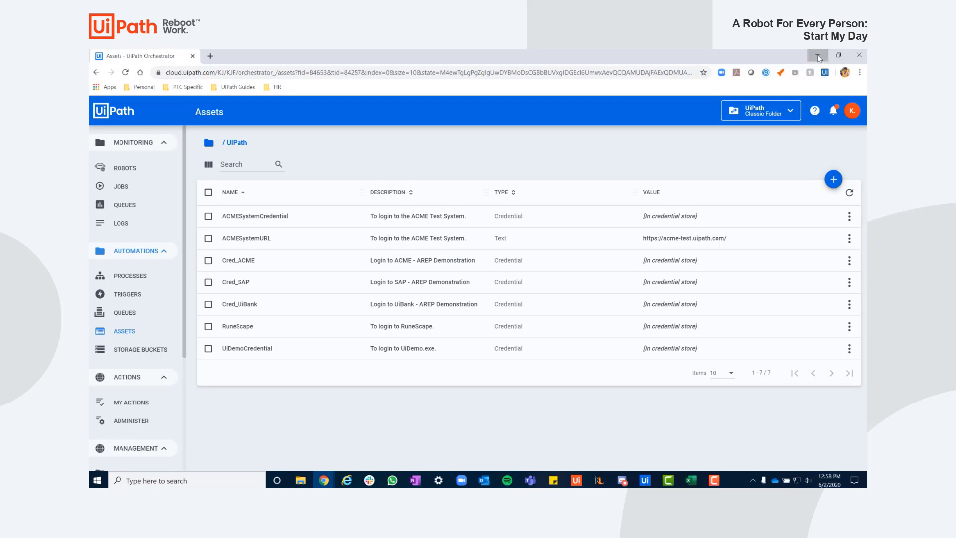
left_click(689, 480)
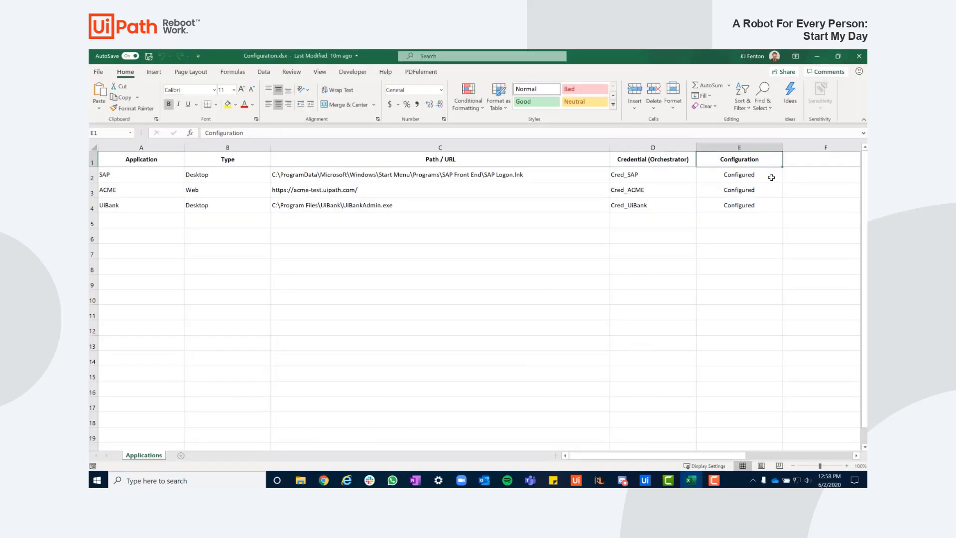
mouse_move(858, 56)
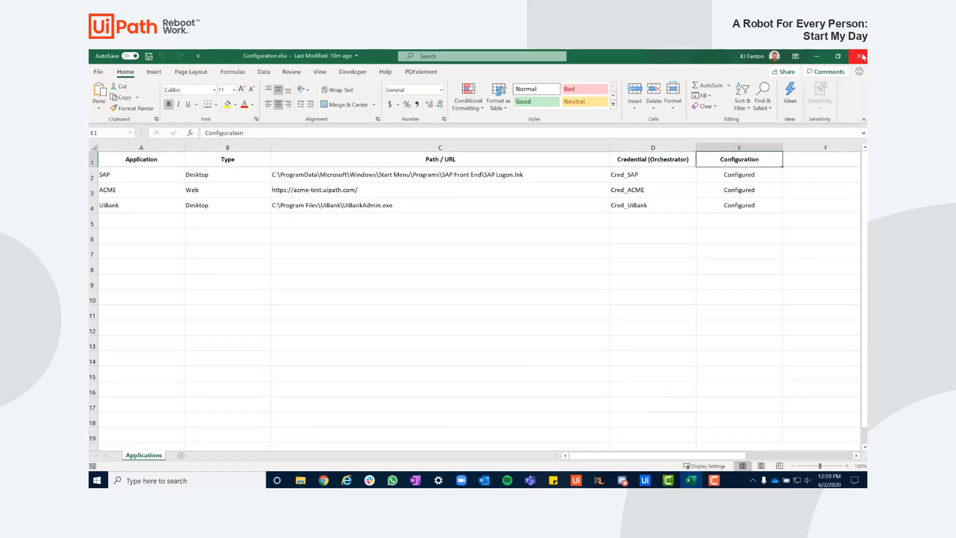
left_click(860, 56)
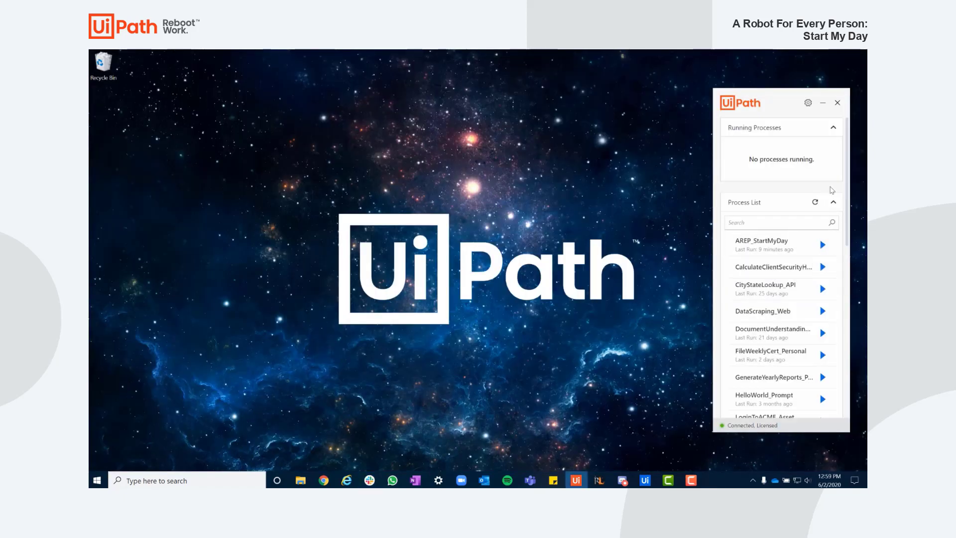
Run AREP_StartMyDay in Configure mode and finalize configuration with SAP, ACME and UiBank checked.
left_click(822, 244)
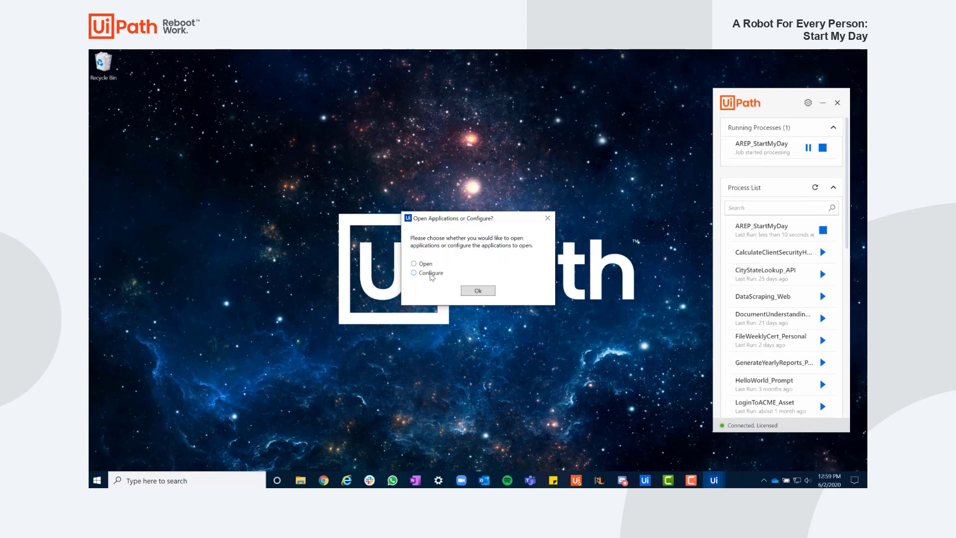
left_click(478, 290)
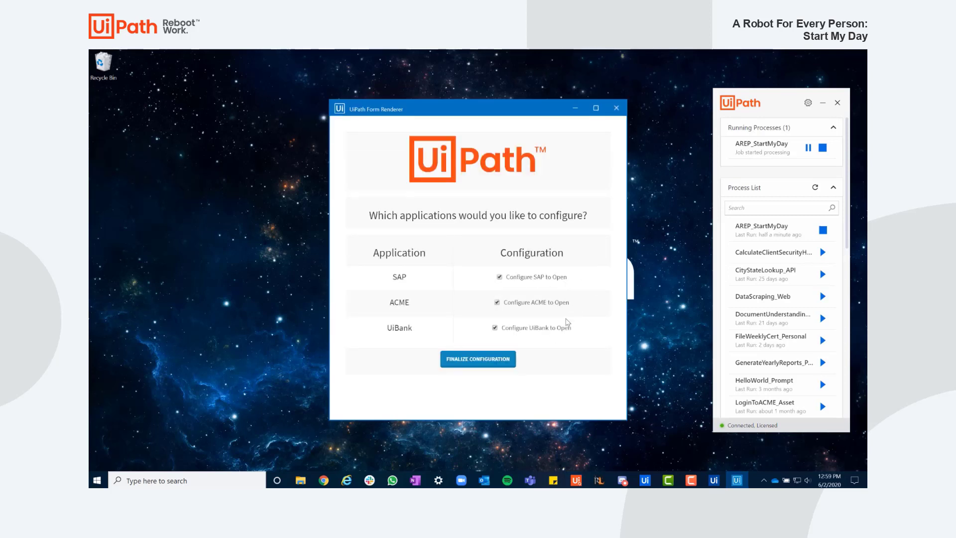
left_click(495, 328)
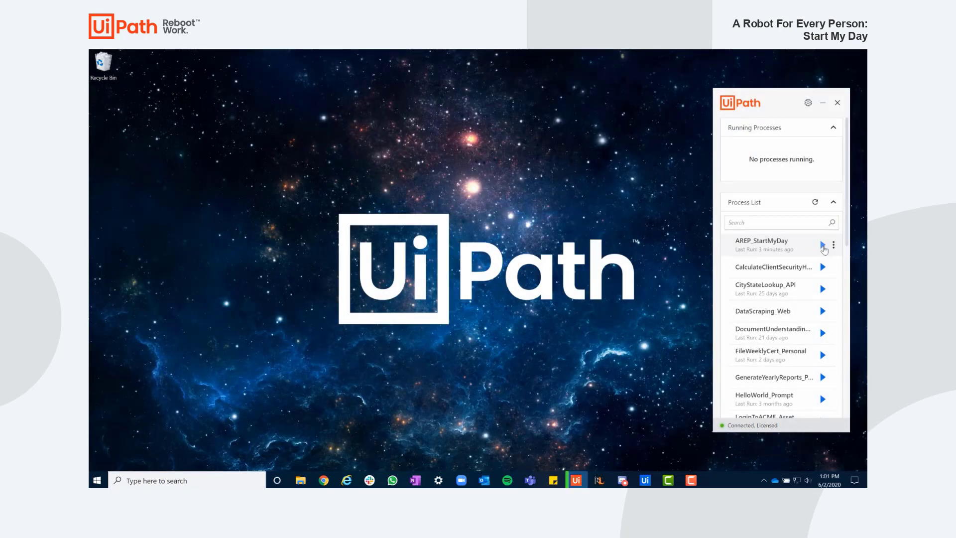
Relaunch AREP_StartMyDay and choose Configure instead of Open.
left_click(823, 247)
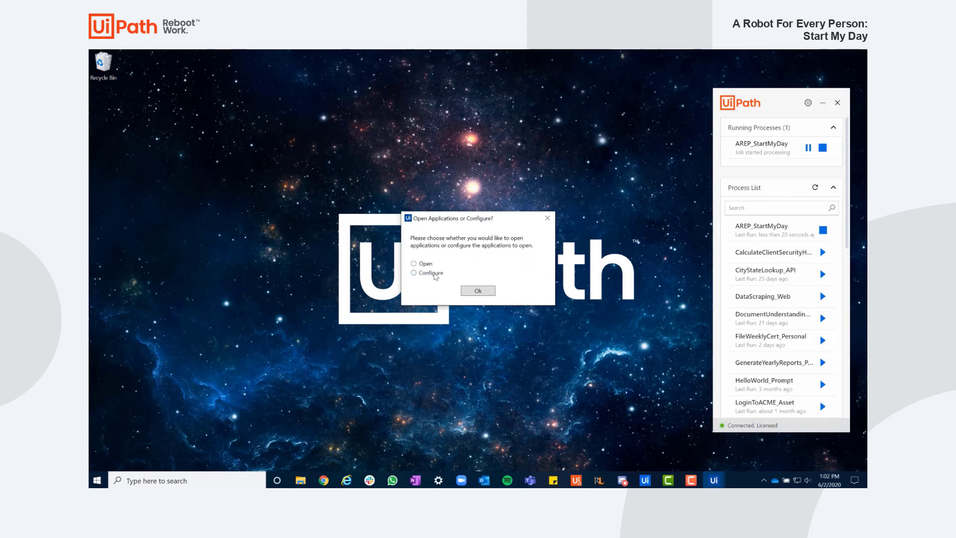
left_click(477, 290)
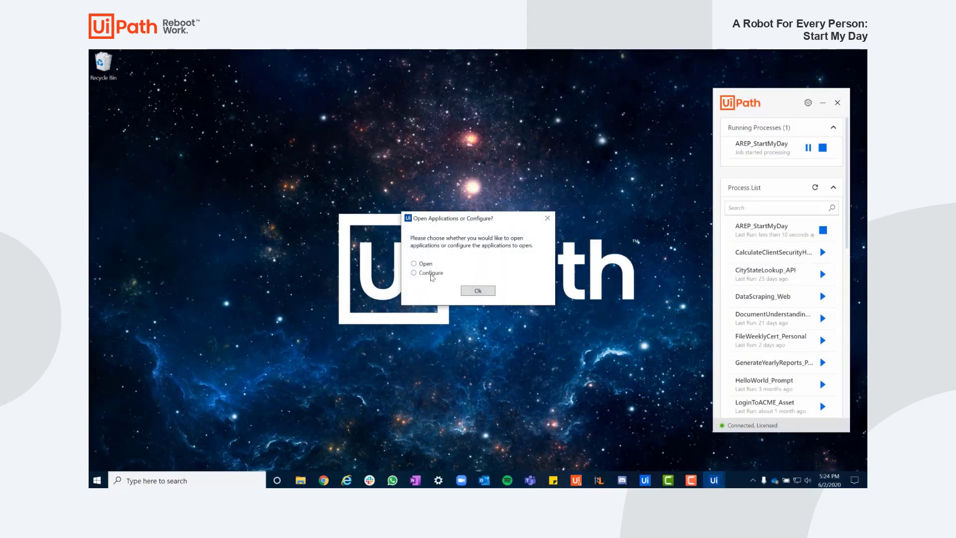
left_click(477, 290)
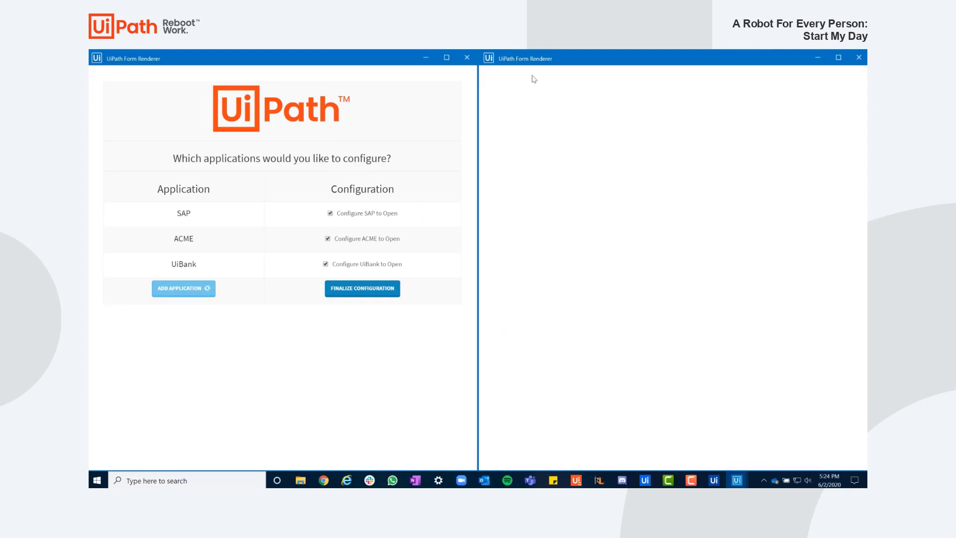
Add Salesforce as a Web application at login.salesforce.com, uncheck UiBank and finalize the configuration.
left_click(183, 288)
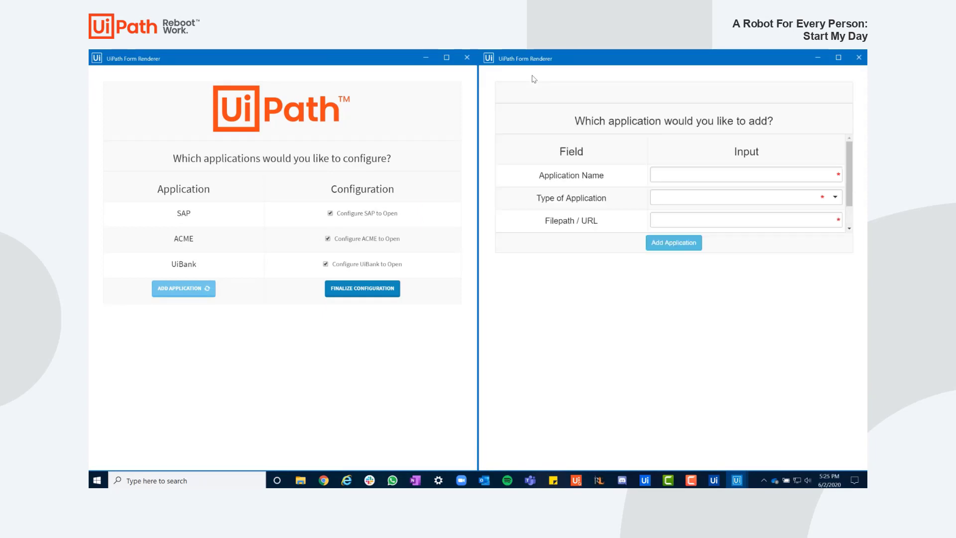
type("Sa")
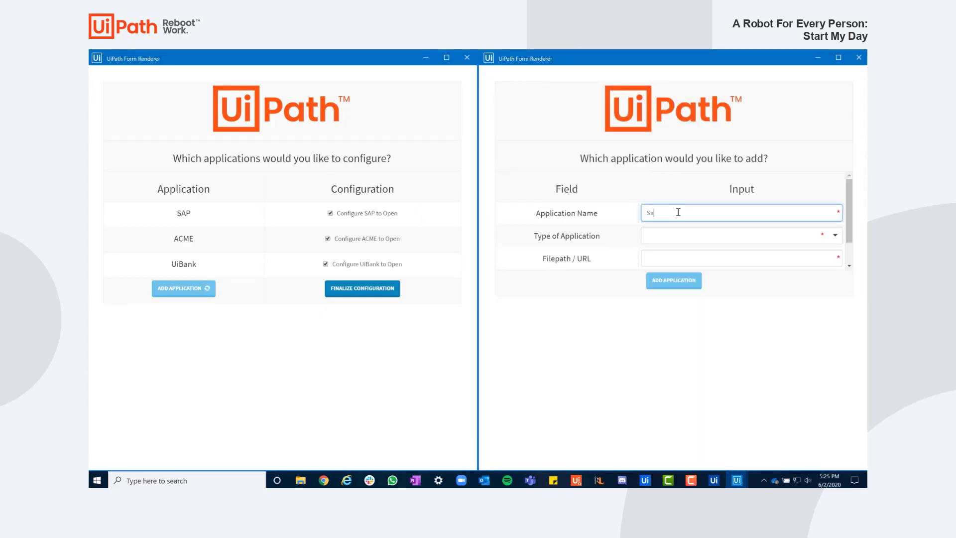
left_click(742, 236)
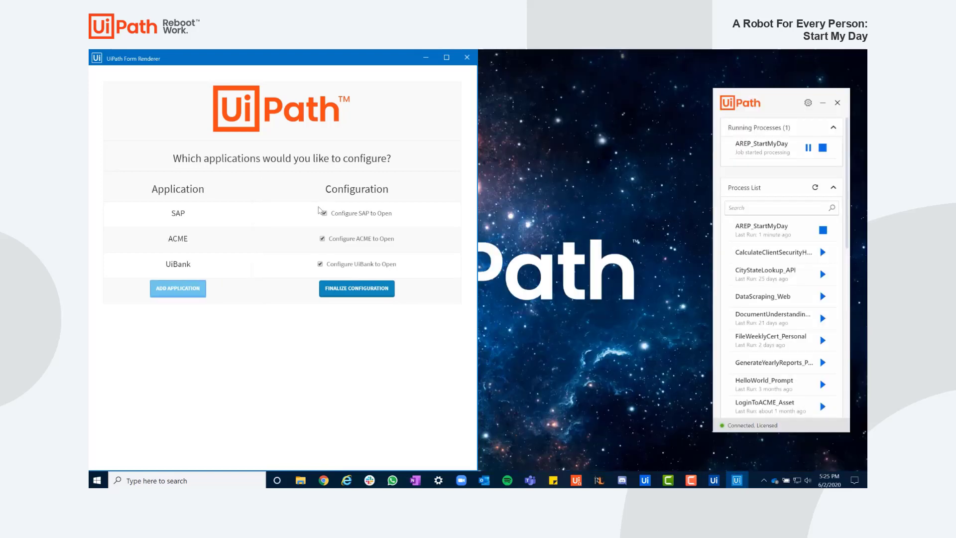
left_click(356, 288)
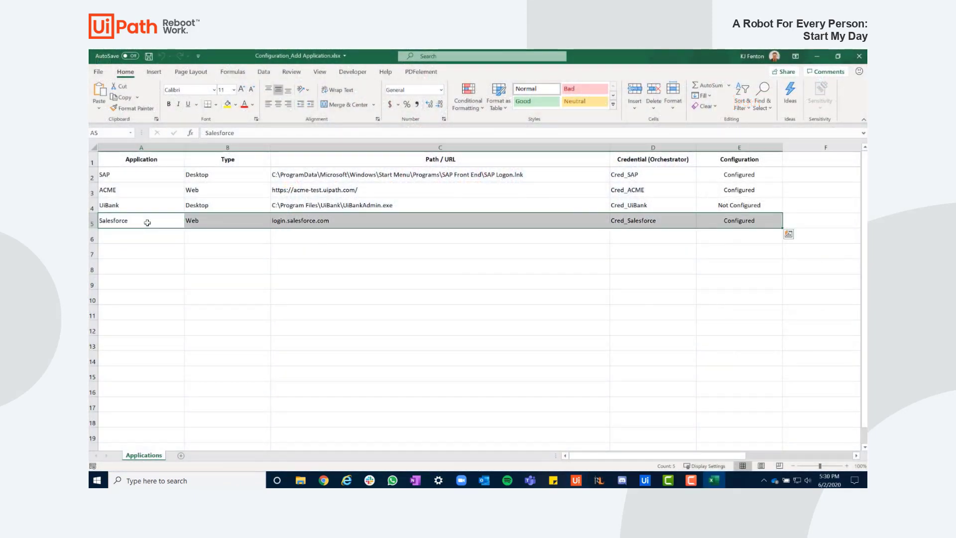
left_click(141, 160)
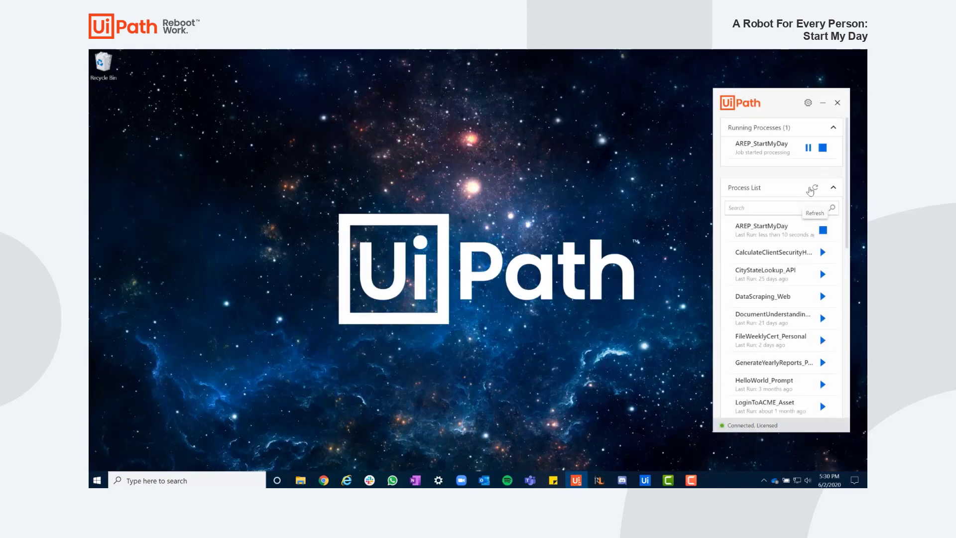
Refresh the Process List while StartMyDay is still running.
left_click(814, 187)
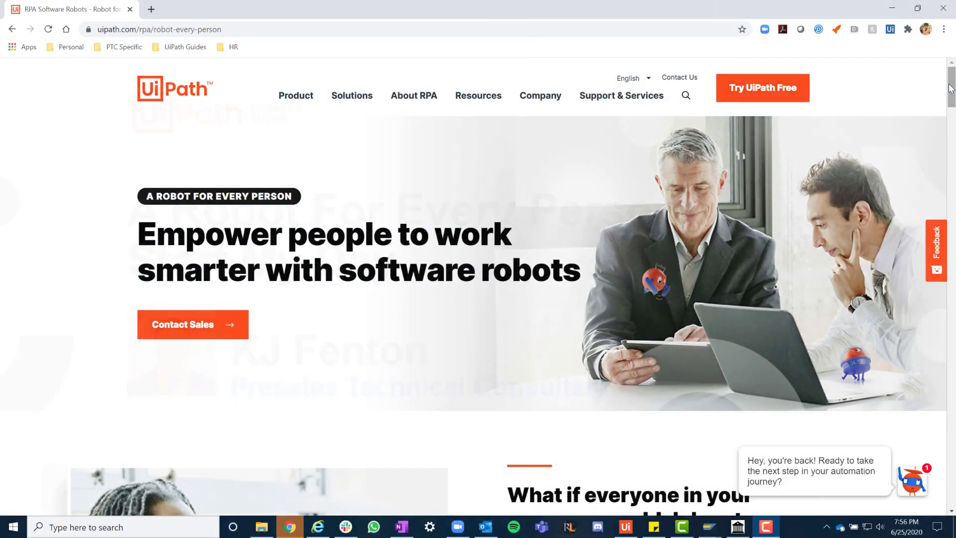
Scroll the Robot for Every Person page down to the digital-helper drudgery section.
scroll("down", 3)
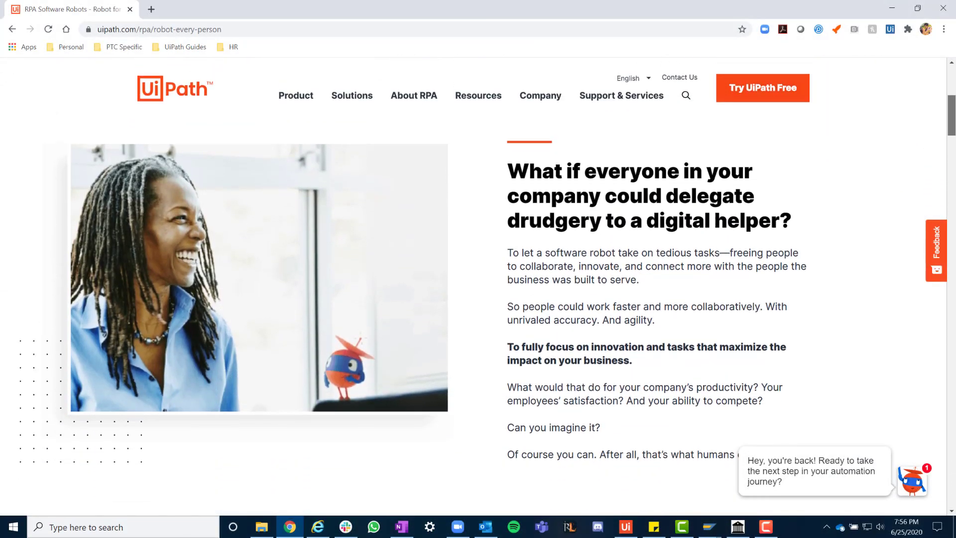
scroll("down", 3)
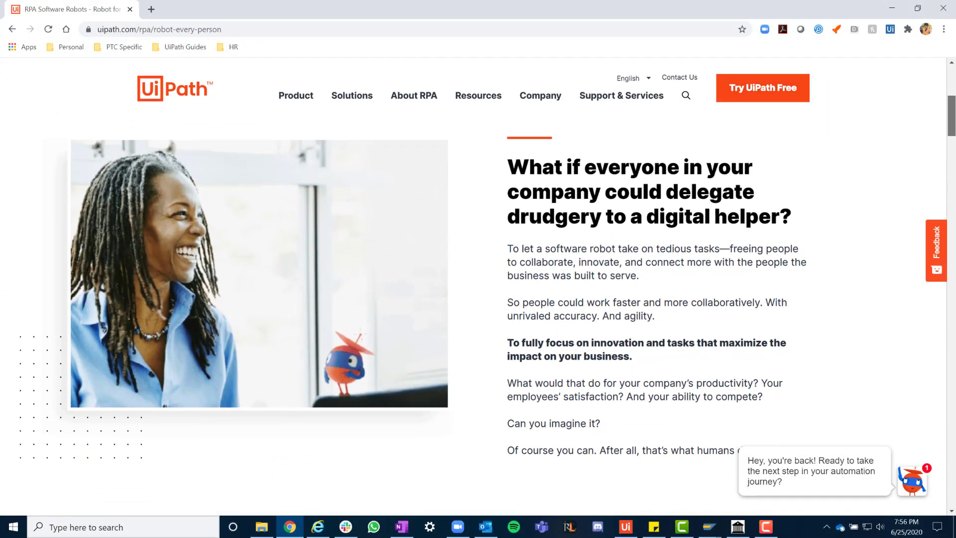